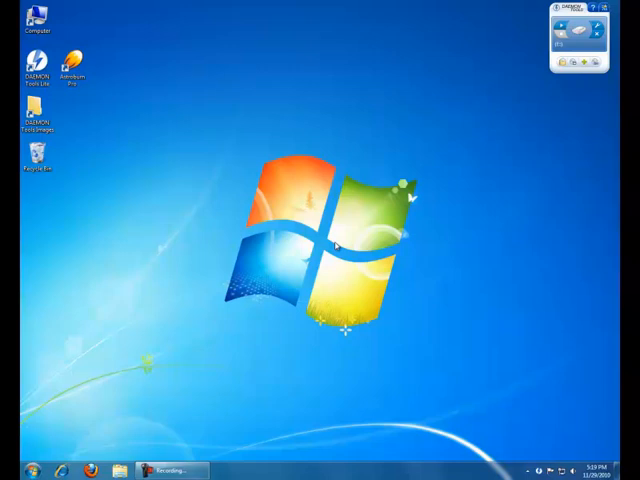
mouse_move(540, 58)
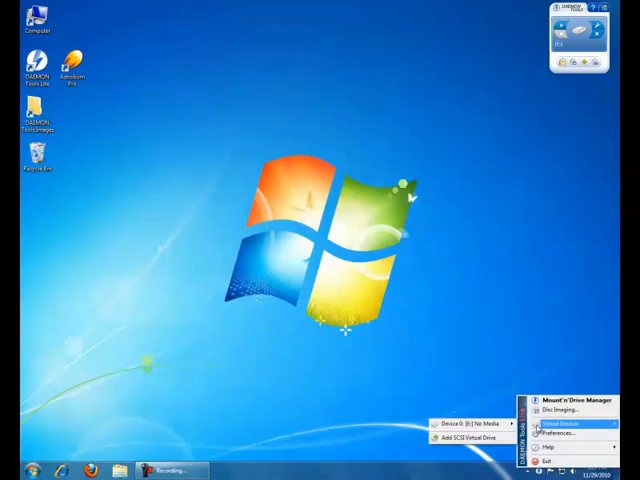
mouse_move(465, 425)
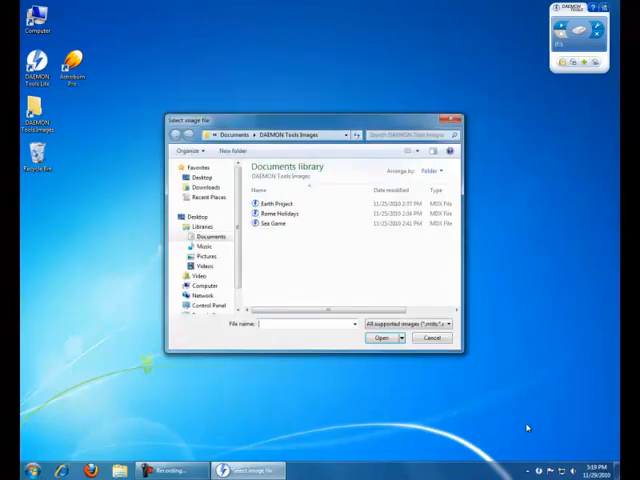
Mount the Earth Project image on Device 0 [E:] from the tray menu.
click(188, 286)
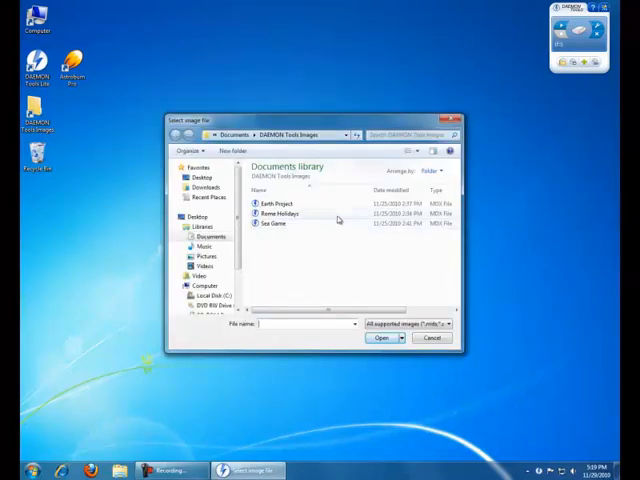
click(290, 204)
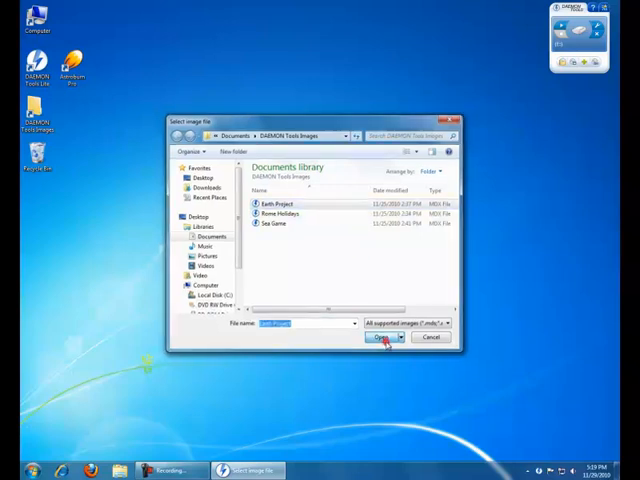
click(377, 337)
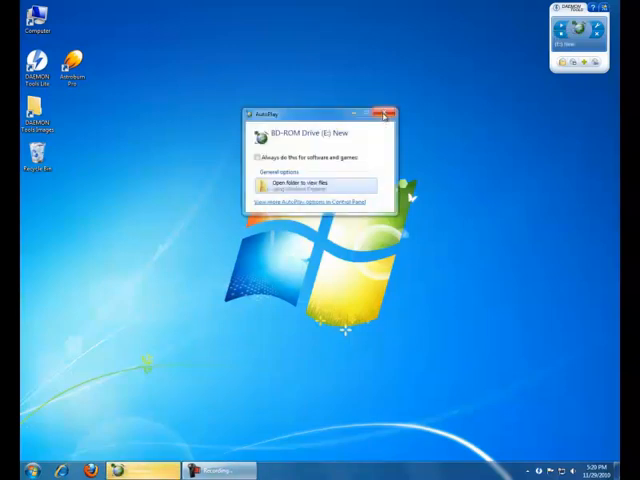
Dismiss AutoPlay and unmount Earth Project from drive E: in Mount'n'Drive Manager.
click(388, 112)
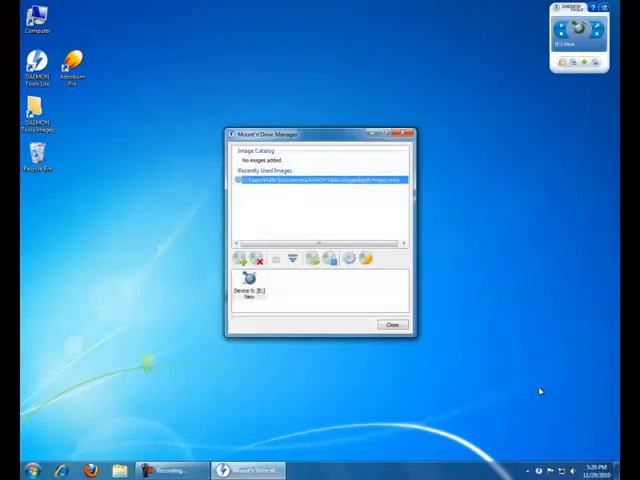
click(247, 292)
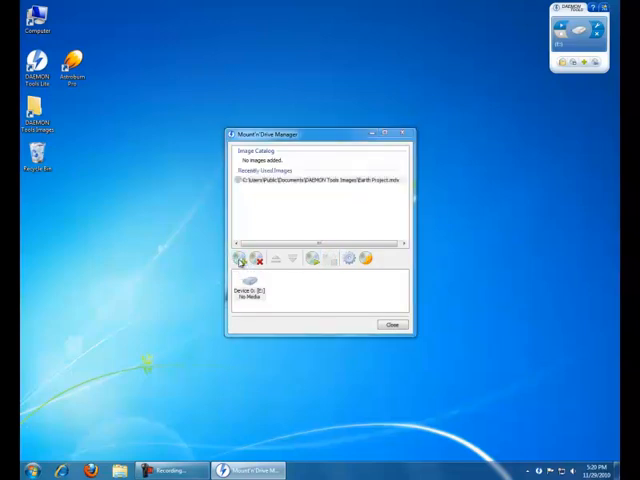
Add Earth Project to the Image Catalog, mount it from there, and dismiss AutoPlay.
click(241, 258)
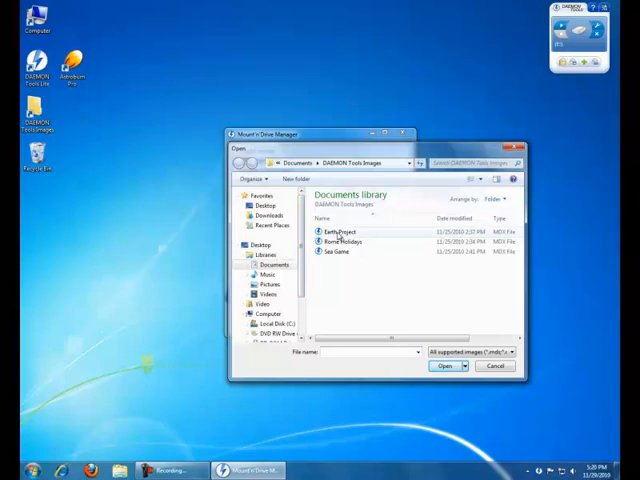
click(338, 231)
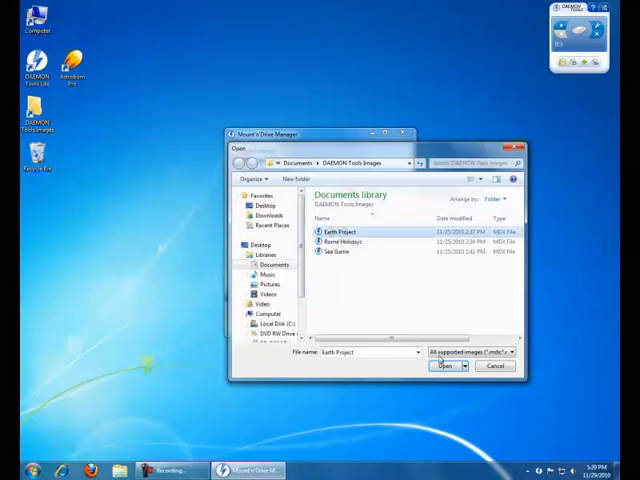
click(444, 365)
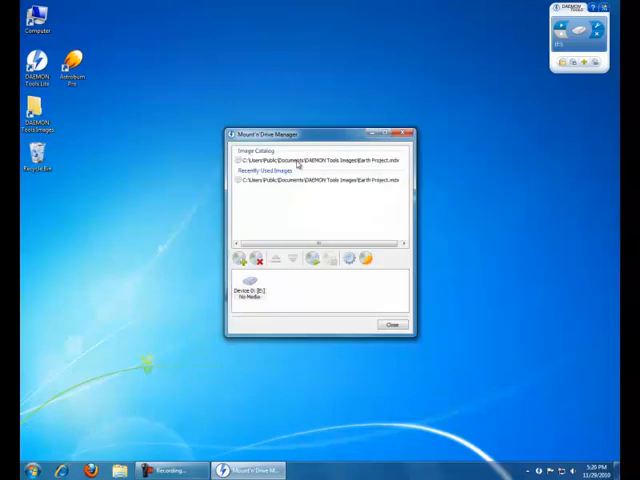
click(315, 162)
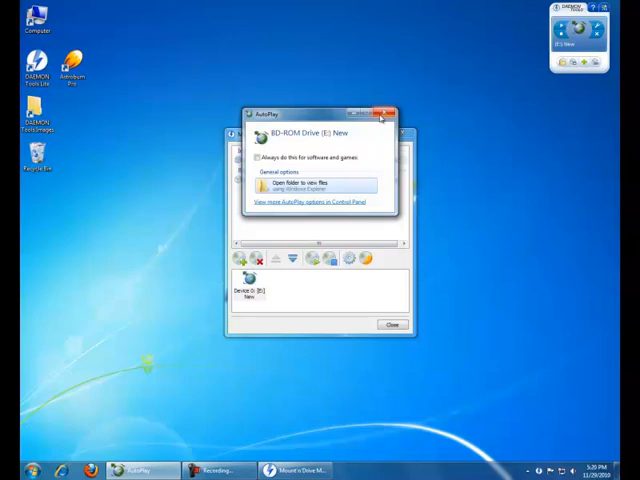
click(391, 111)
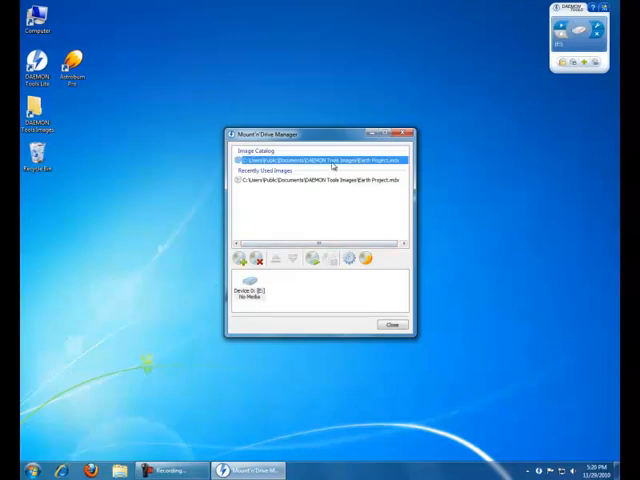
Select Earth Project under Recently Used Images, then close Mount'n'Drive Manager.
click(320, 184)
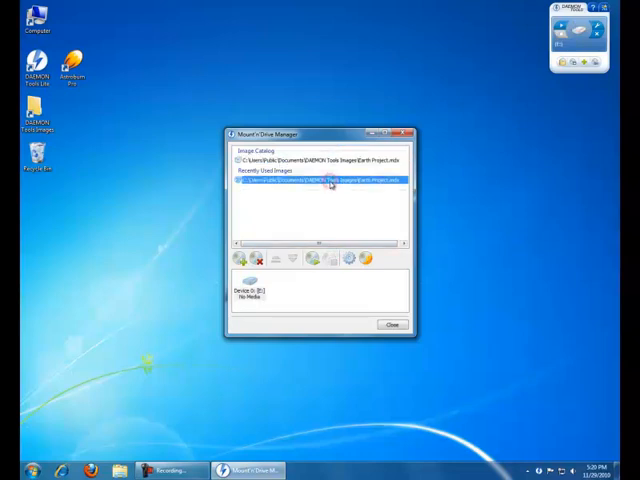
mouse_move(287, 236)
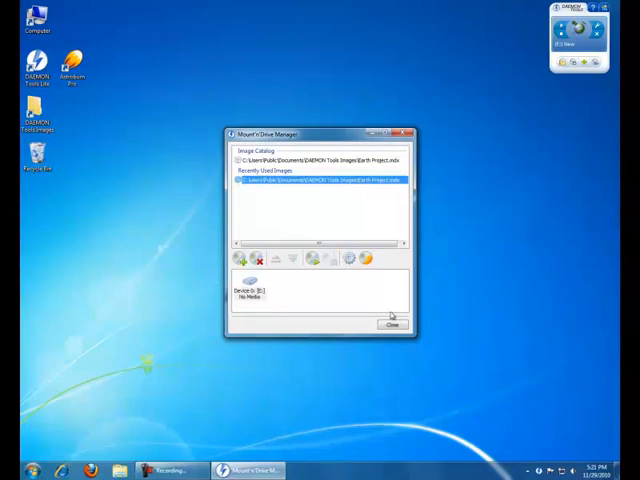
click(391, 324)
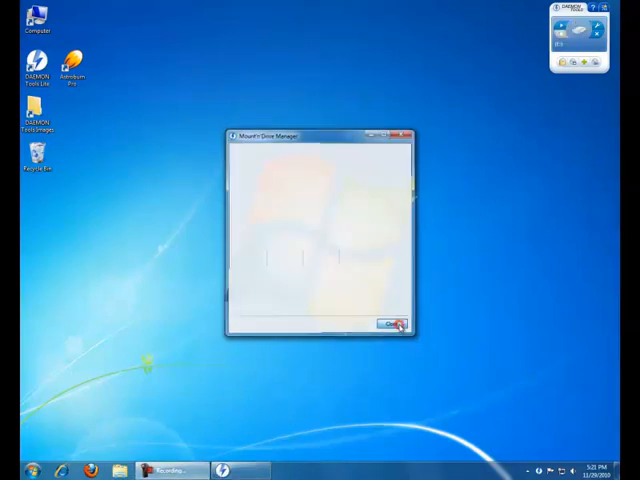
click(390, 323)
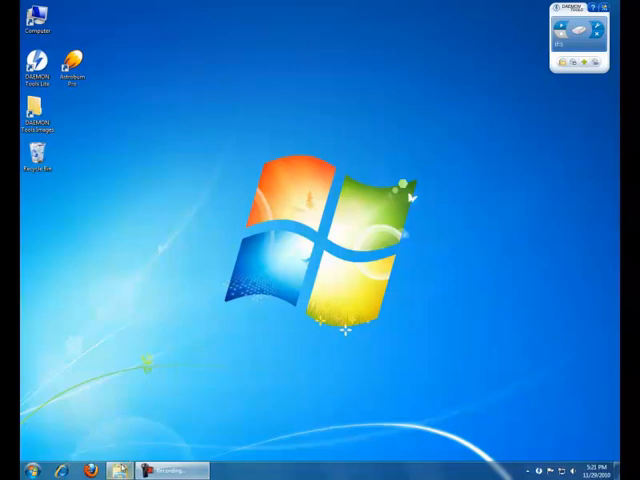
Mount Sea Game from the Videos library in Explorer, browse its files, then close both windows.
click(118, 470)
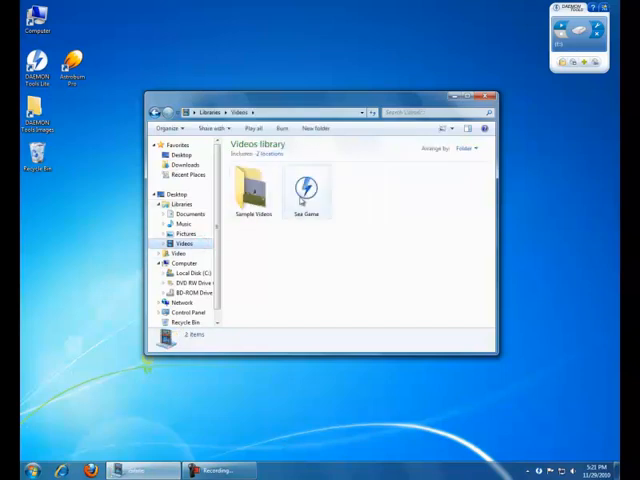
click(307, 190)
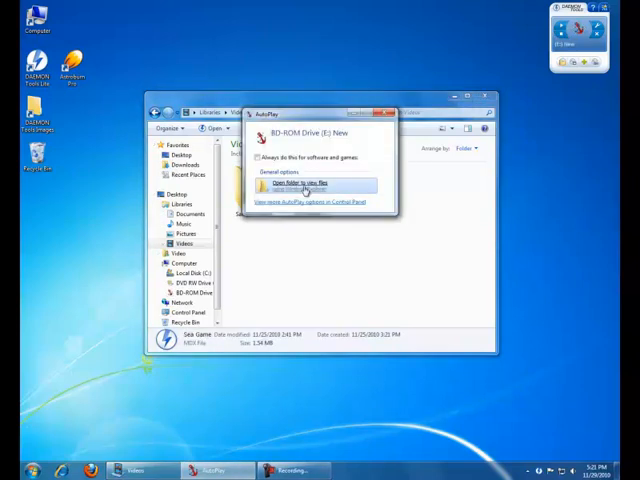
click(305, 184)
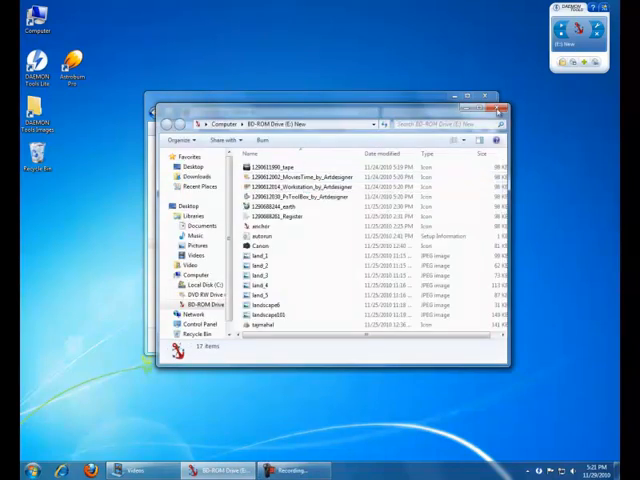
click(182, 243)
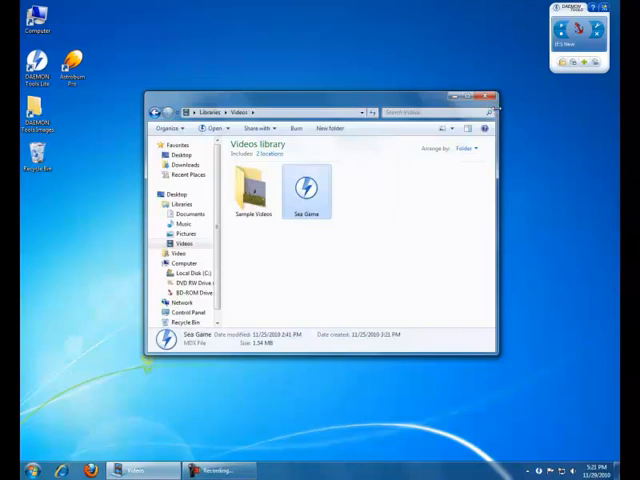
click(486, 99)
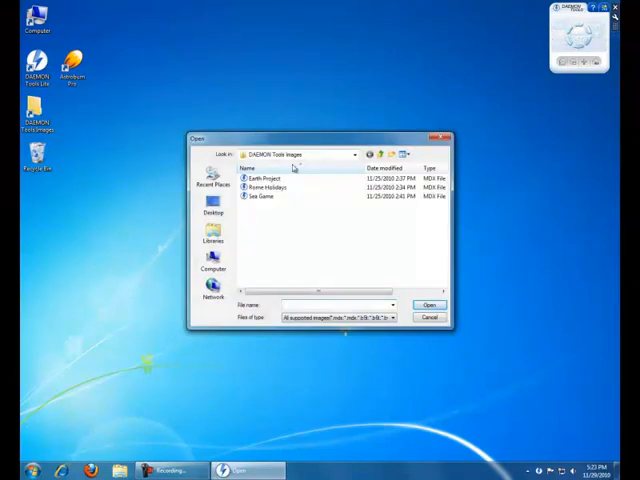
Select Rome Holidays as the image in the gadget's Open dialog.
click(270, 187)
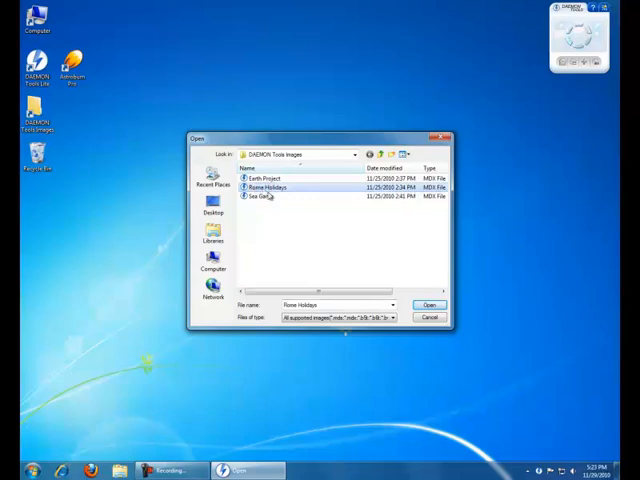